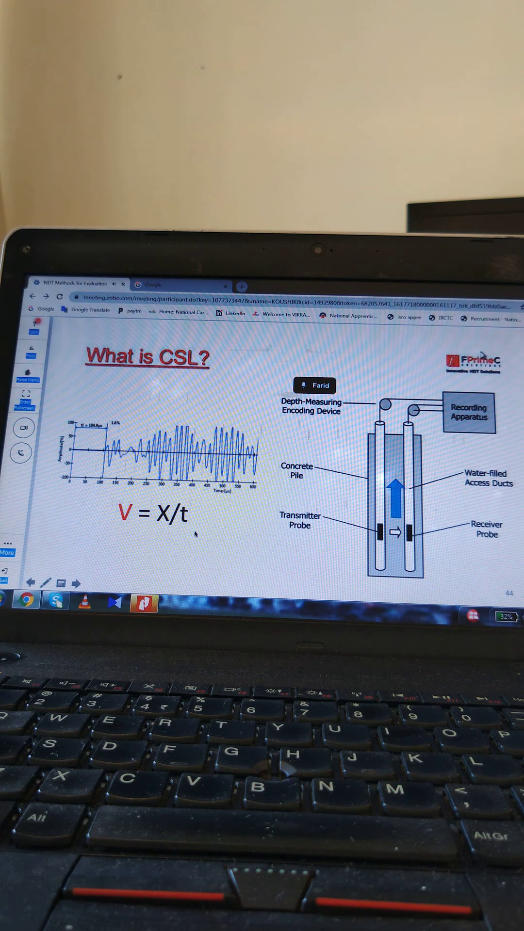
mouse_move(140, 493)
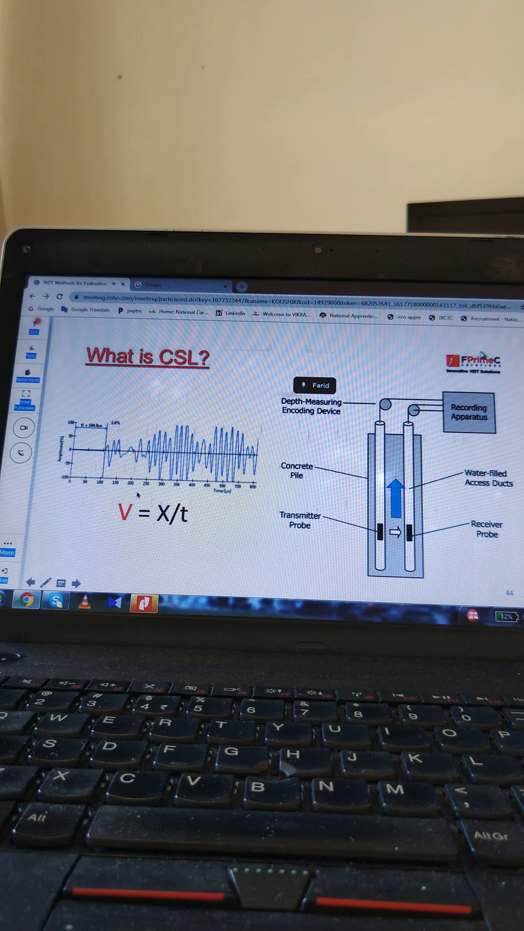